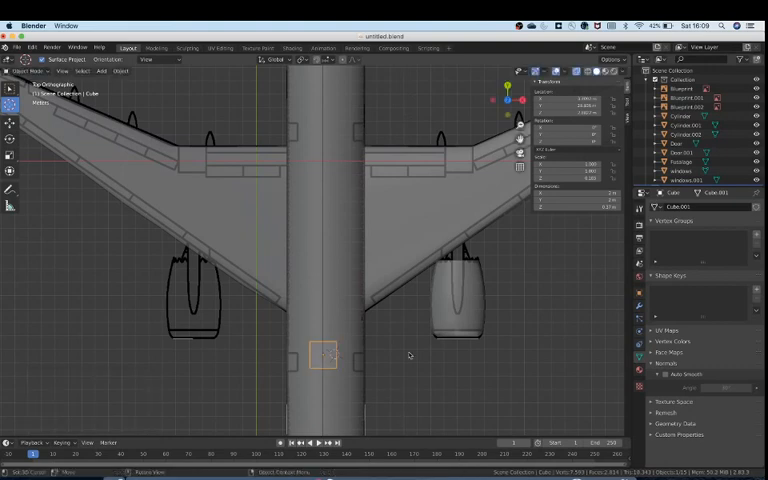
# - Pan the top view so the airplane's nose section is in frame for placing the floor plane
pyautogui.moveTo(322, 352); pyautogui.dragTo(322, 242)
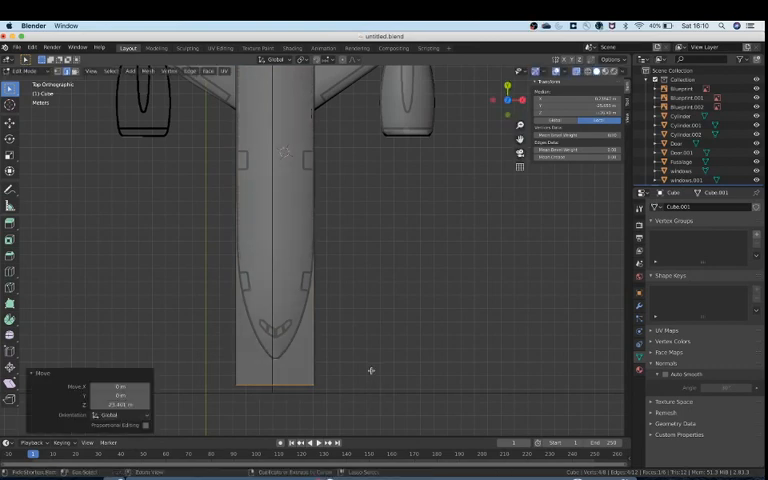
# - Position the new plane so it lies across the fuselage width near the nose
pyautogui.moveTo(372, 372); pyautogui.dragTo(376, 344)
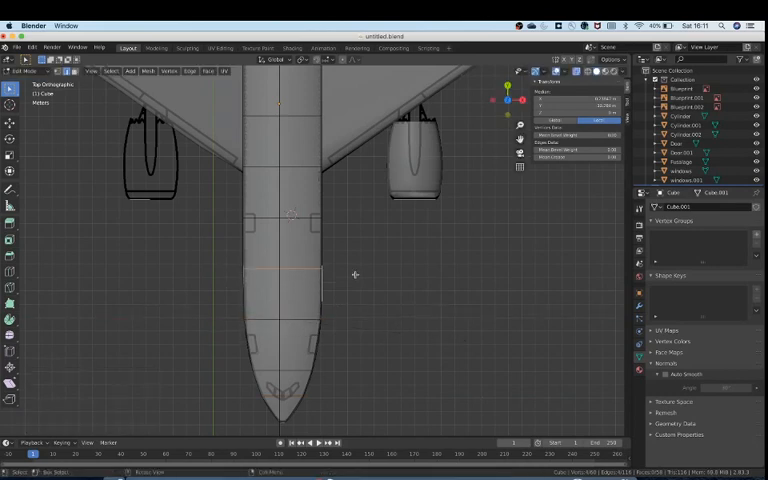
# - Scale the plane along the fuselage so the floor runs lengthwise through the interior
pyautogui.press('s')
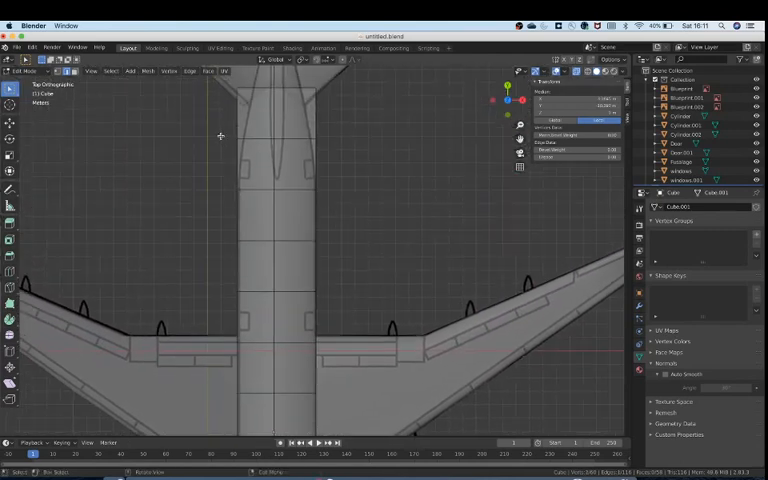
pyautogui.press('s')
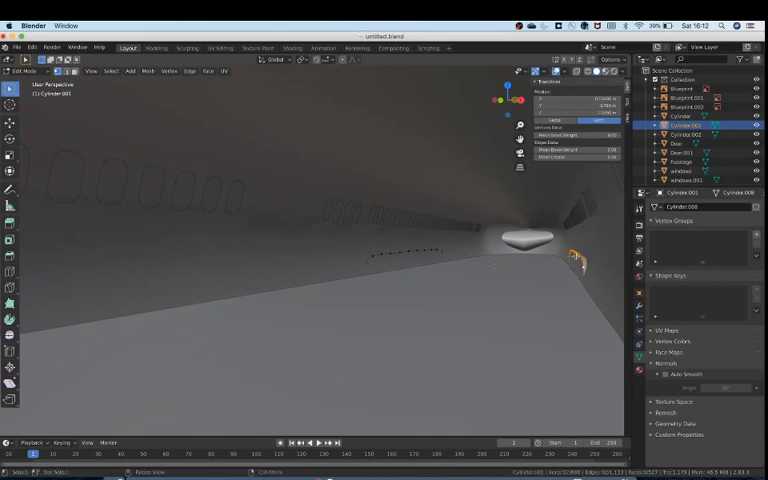
# - Rescale the fuselage body so the cabin floor fits inside it, checking from outside
pyautogui.press('r')
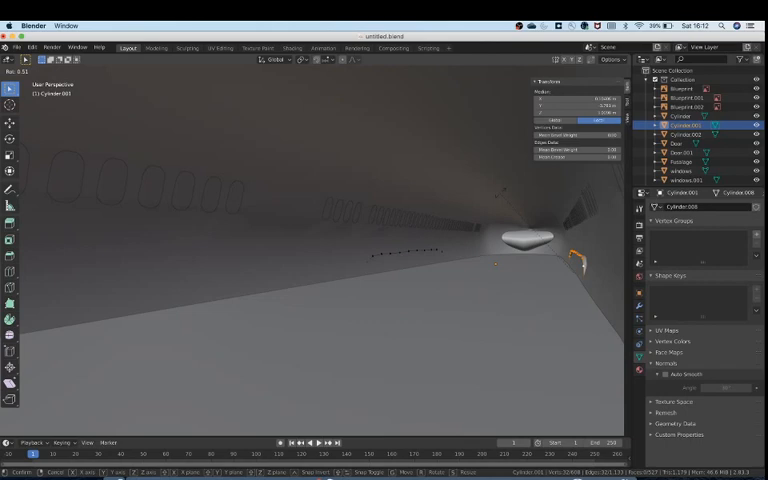
pyautogui.press('Tab')
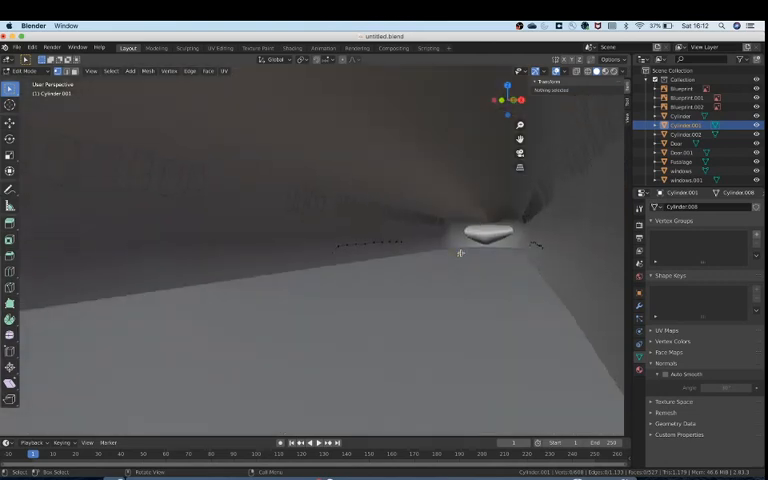
pyautogui.press('Tab')
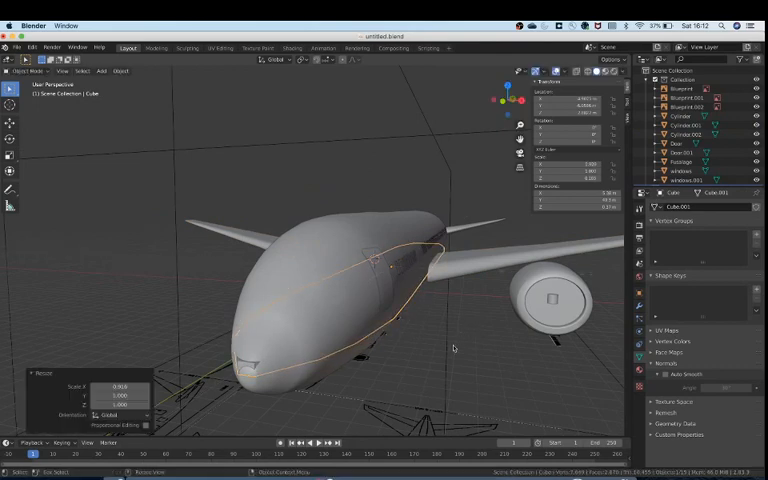
# - Move the floor plane so it meets the curved fuselage walls on both sides
pyautogui.press('Tab')
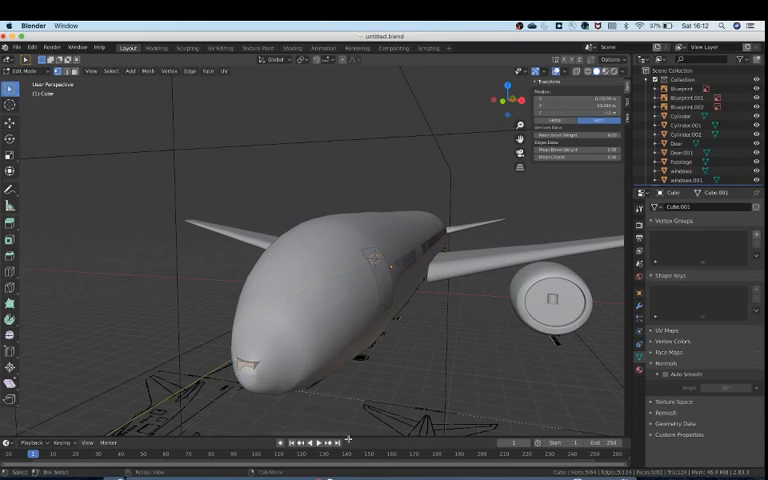
pyautogui.press('g')
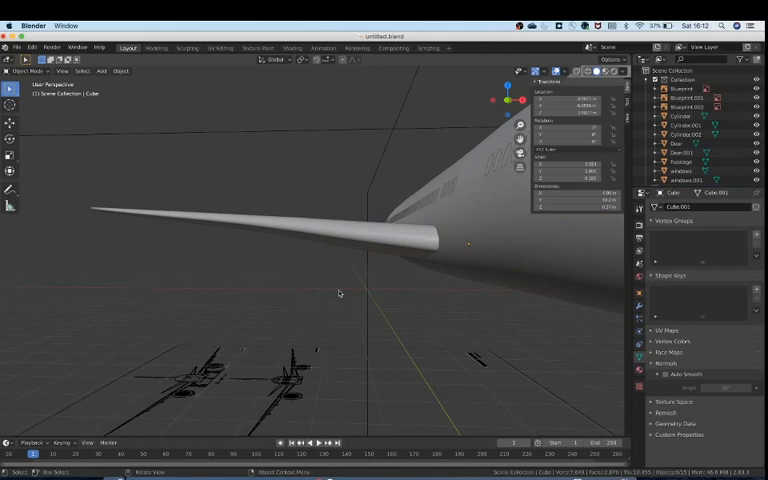
pyautogui.click(104, 72)
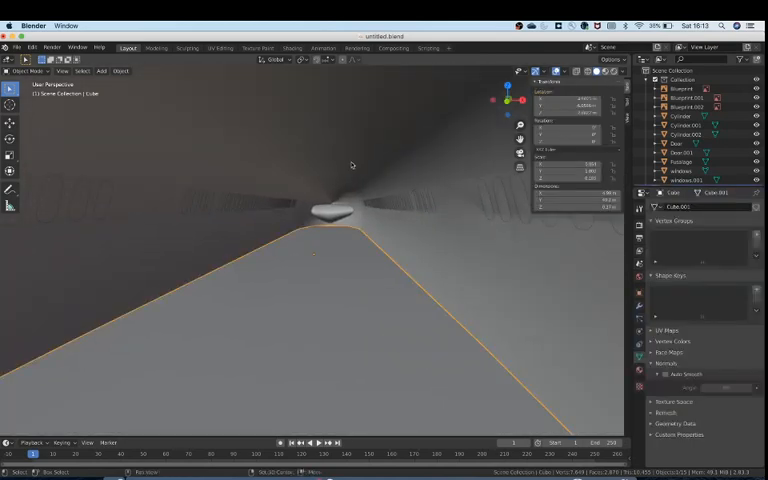
# - Edit the cylinder's end faces into a round end wall and look around the interior
pyautogui.press('Tab')
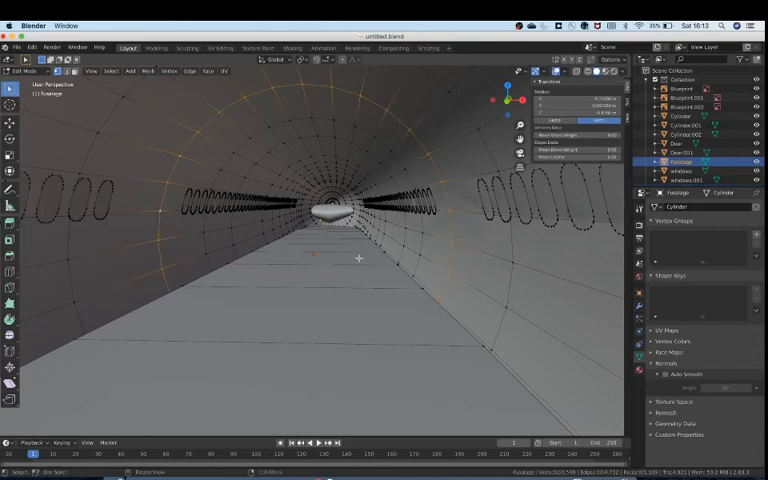
pyautogui.moveTo(358, 258); pyautogui.dragTo(186, 296)
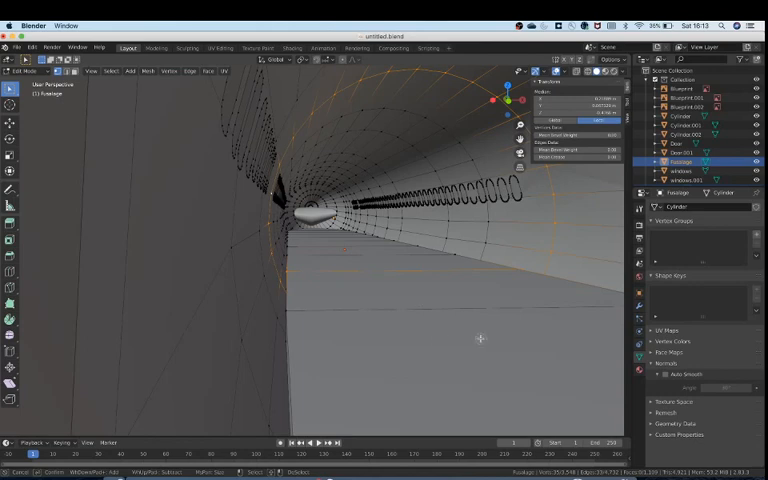
pyautogui.moveTo(332, 296)
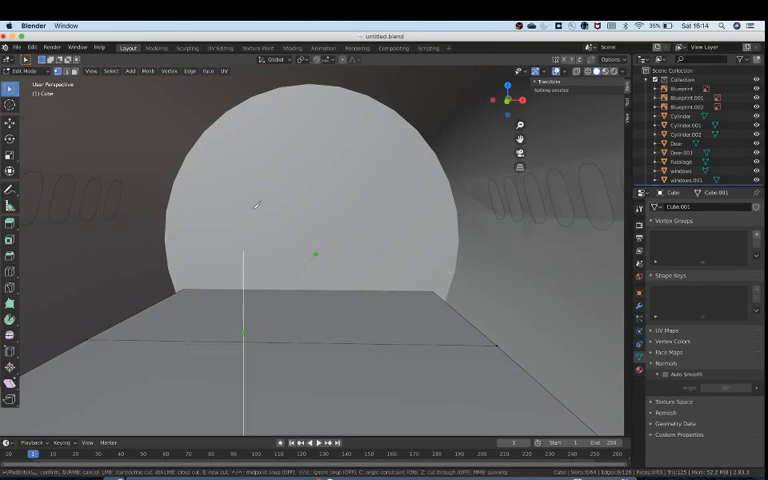
pyautogui.moveTo(268, 158)
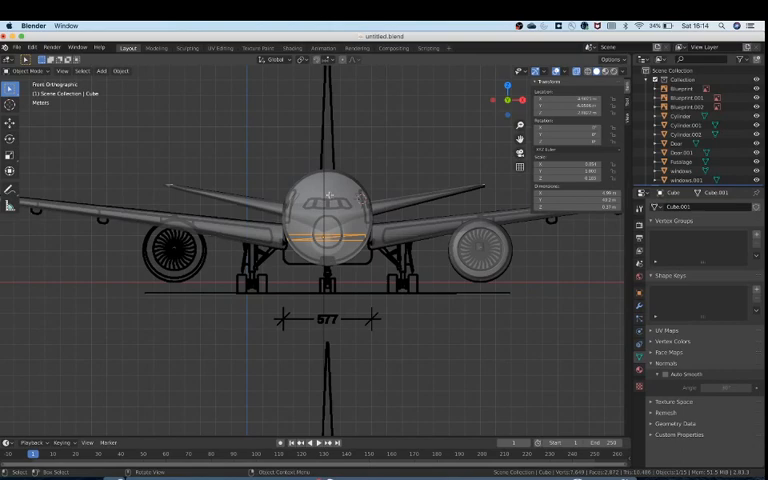
# - Apply a face operation to the square floor panel of the fuselage cylinder in edit mode
pyautogui.press('Tab')
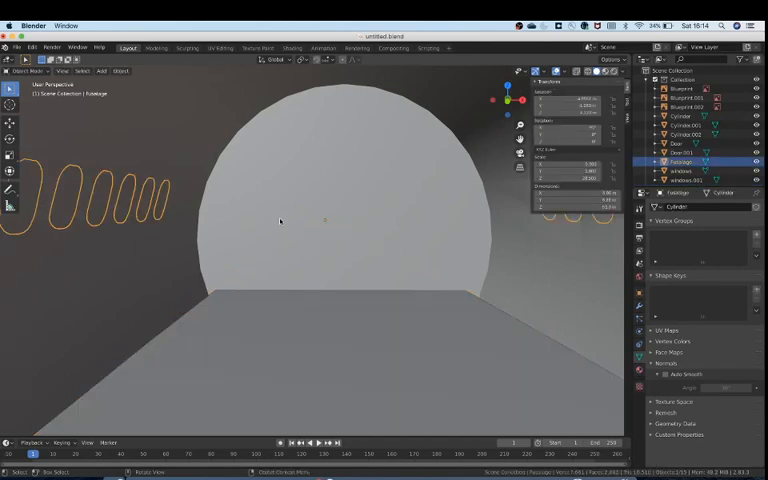
pyautogui.press('Tab')
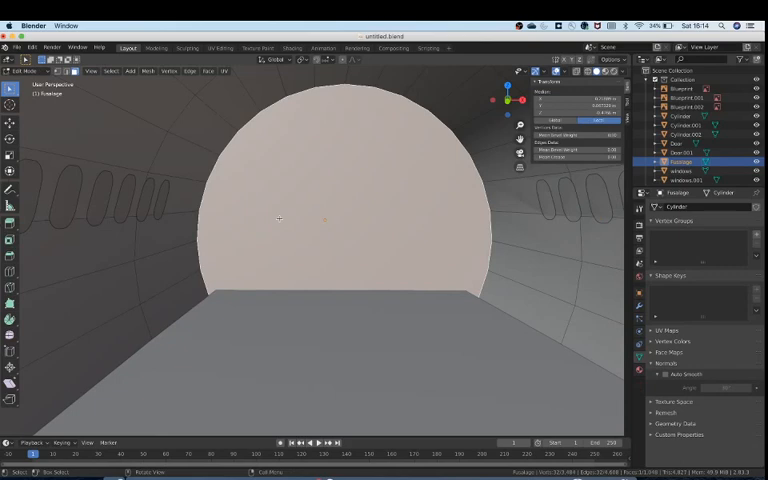
pyautogui.rightClick(280, 218)
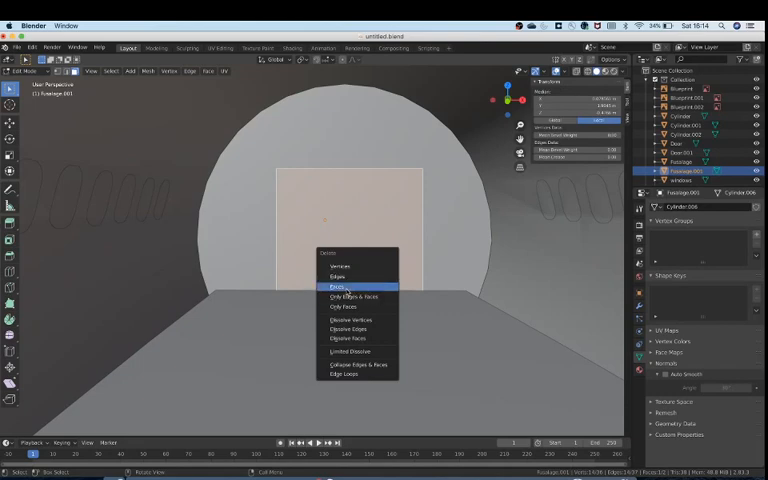
pyautogui.click(336, 288)
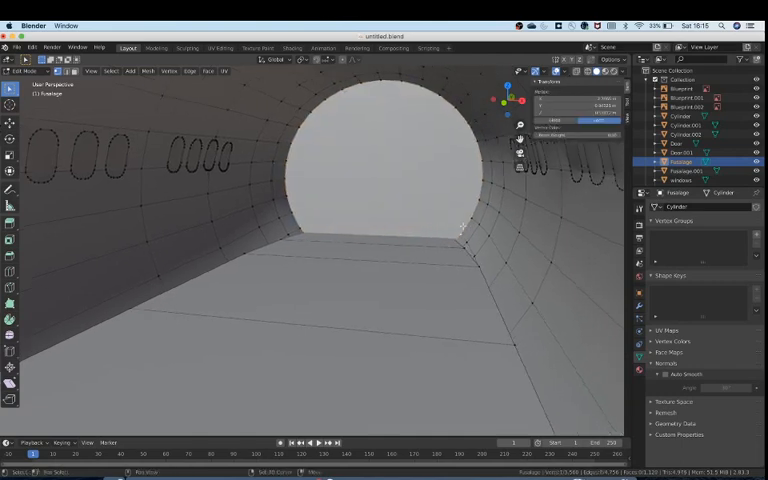
# - Add a mesh and shape it into a square doorway frame in the cabin's round end wall
pyautogui.press('Tab')
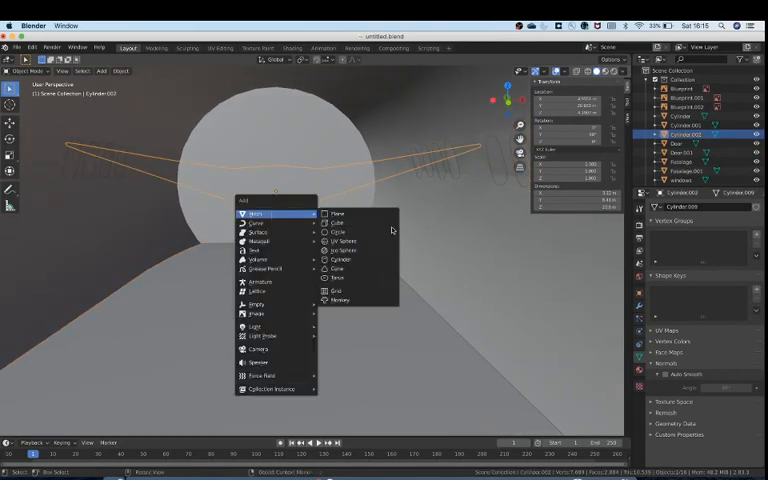
pyautogui.click(338, 222)
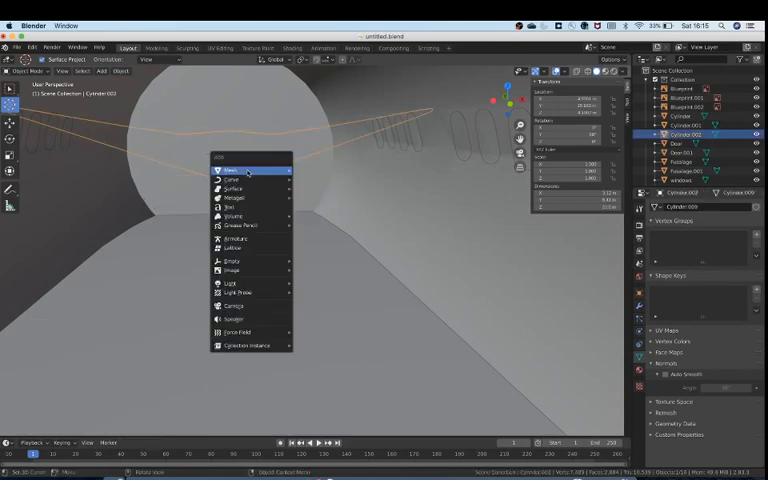
pyautogui.click(228, 168)
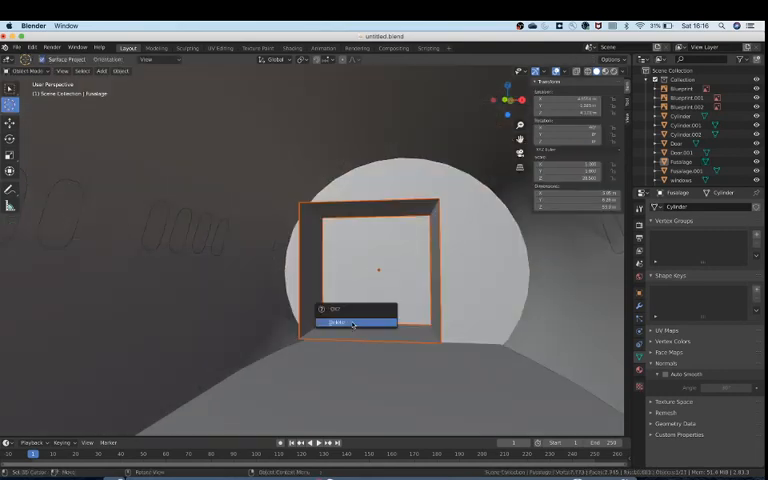
pyautogui.click(352, 324)
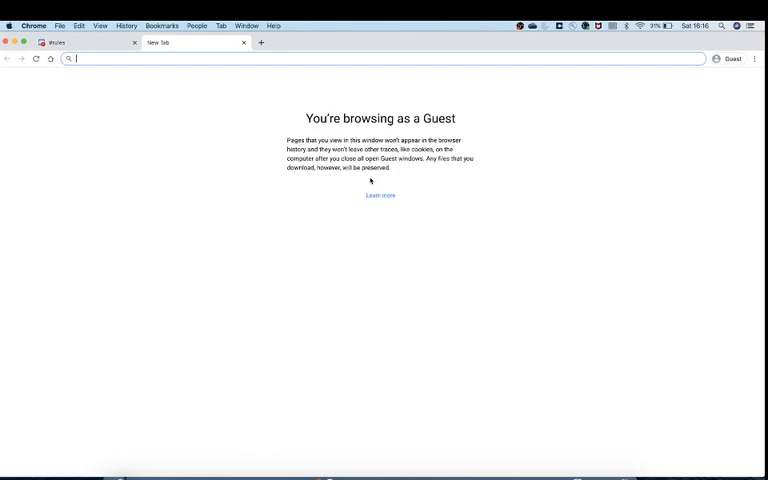
# - Search Google Images for 'cabin crew area' and browse through the photo results
pyautogui.write('c')
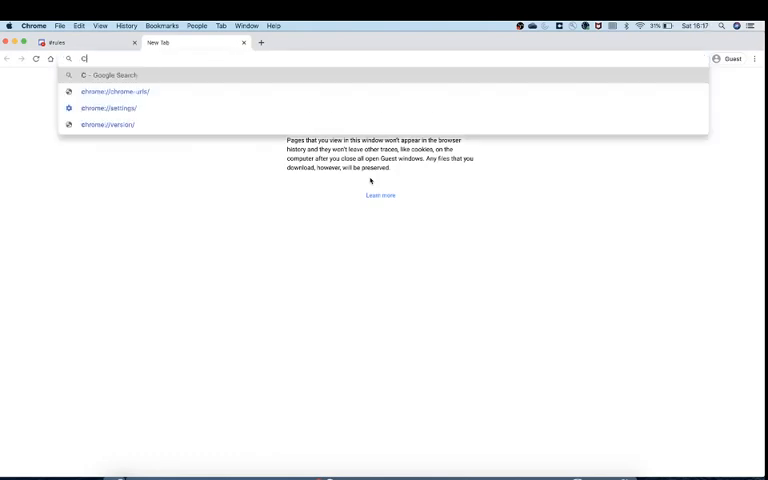
pyautogui.write('abin crew area planes')
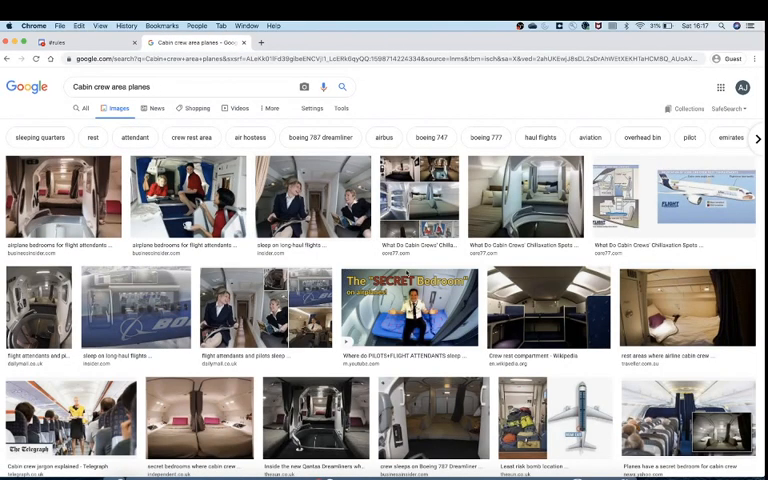
pyautogui.scroll(-3)
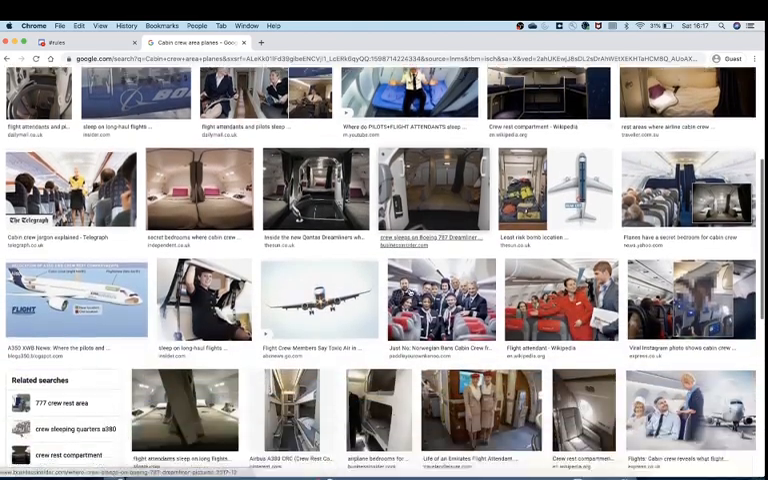
pyautogui.scroll(-3)
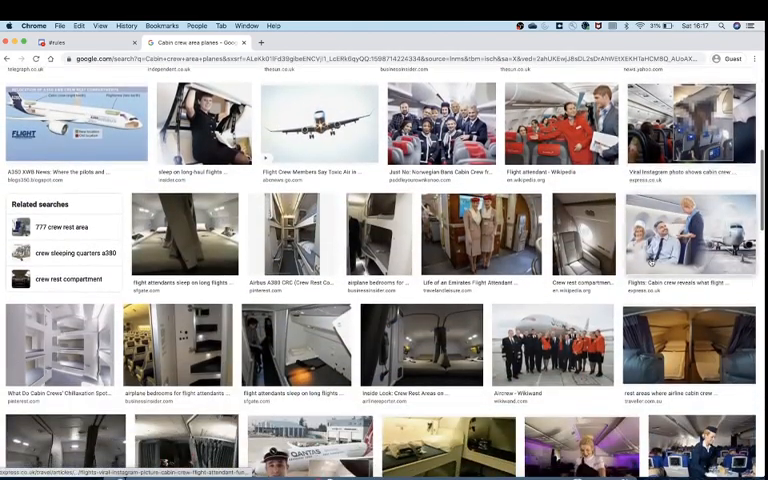
pyautogui.scroll(-3)
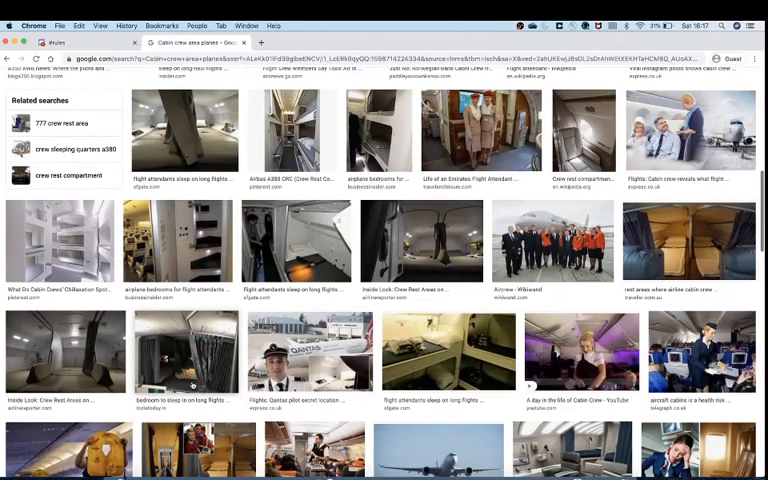
pyautogui.scroll(-3)
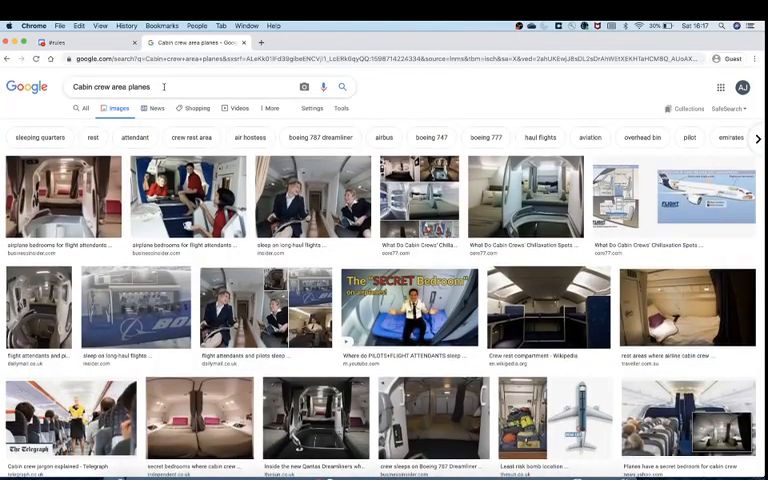
# - Search for airplane 'food' storage images, then return to the Blender model
pyautogui.write('food')
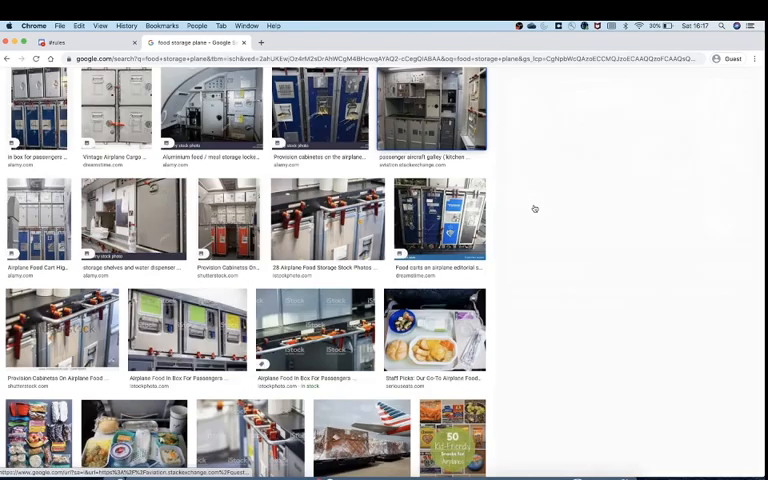
pyautogui.click(436, 112)
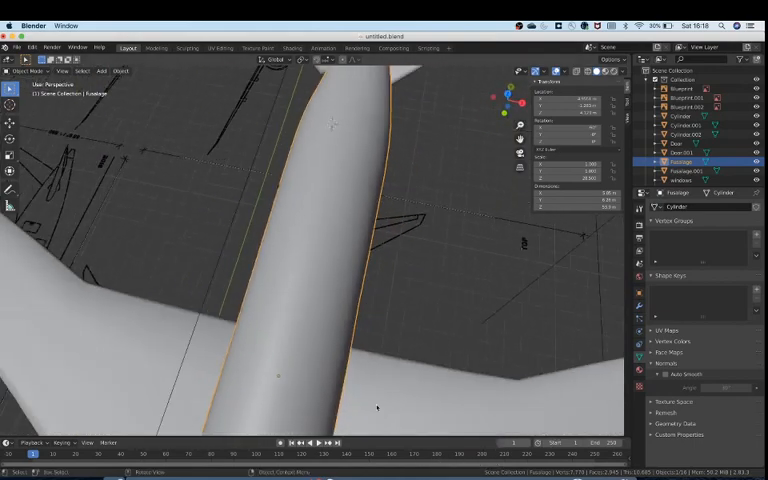
# - Zoom the viewport out to show the full airliner with wings and engines
pyautogui.moveTo(376, 406); pyautogui.dragTo(308, 264)
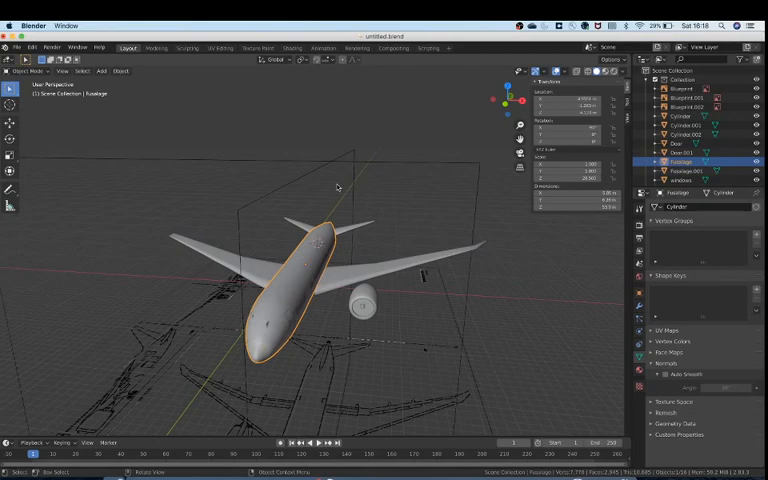
pyautogui.moveTo(396, 208)
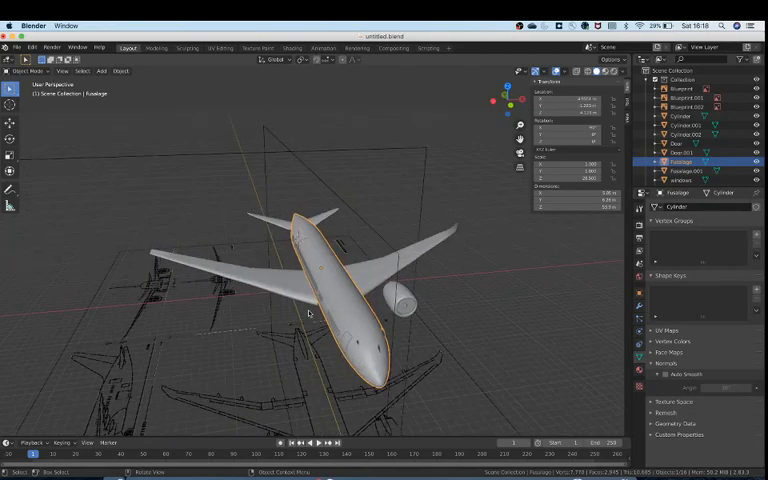
# - Orbit in toward the fuselage side to inspect the row of rounded window cutouts
pyautogui.moveTo(310, 300); pyautogui.dragTo(330, 244)
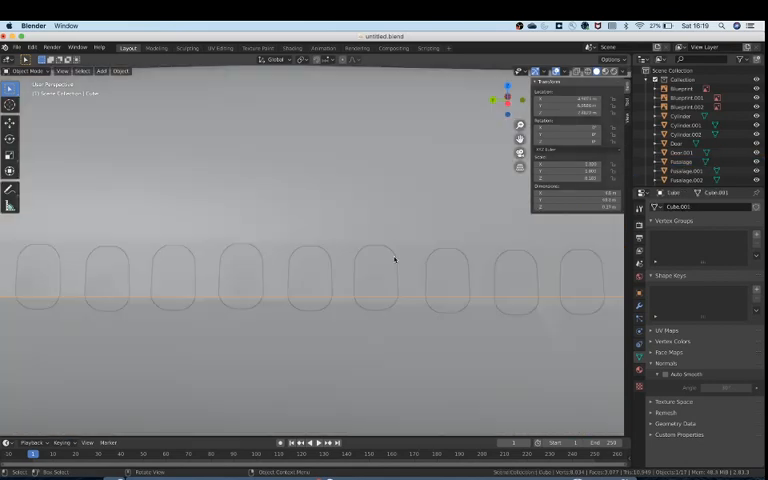
pyautogui.moveTo(394, 260); pyautogui.dragTo(280, 372)
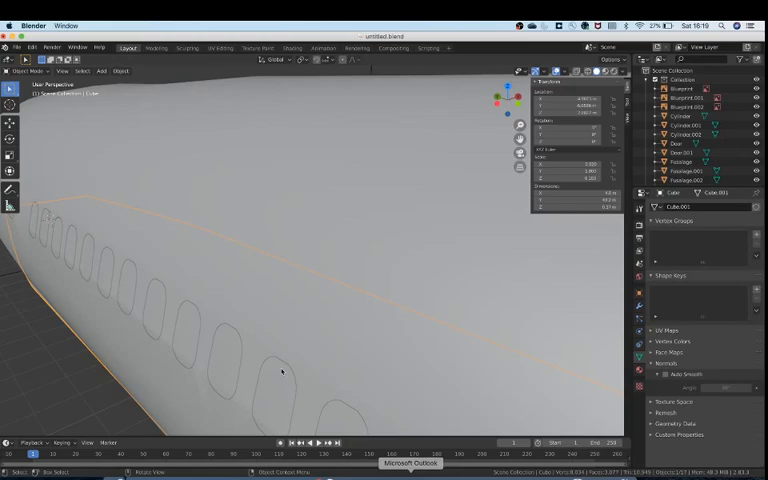